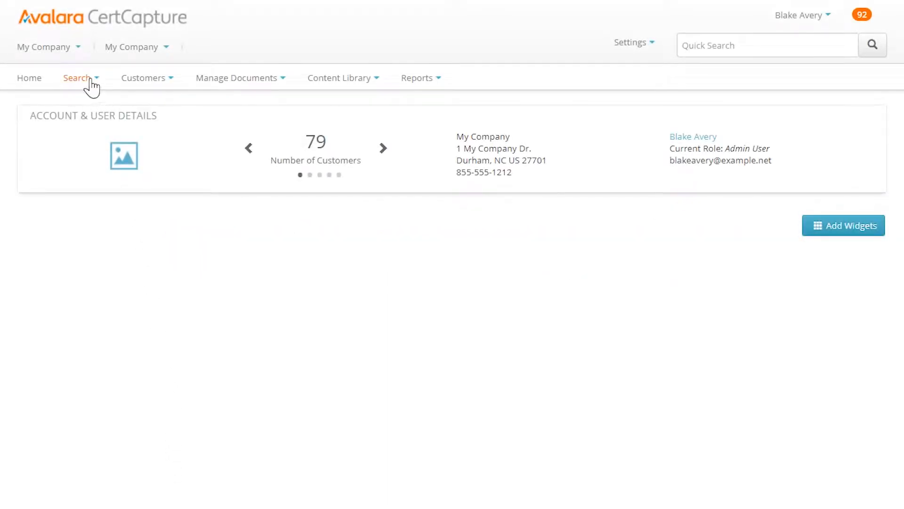
Step: Run the saved search 'Customers Missing Certificates in NC' to list its three customers
left_click(77, 78)
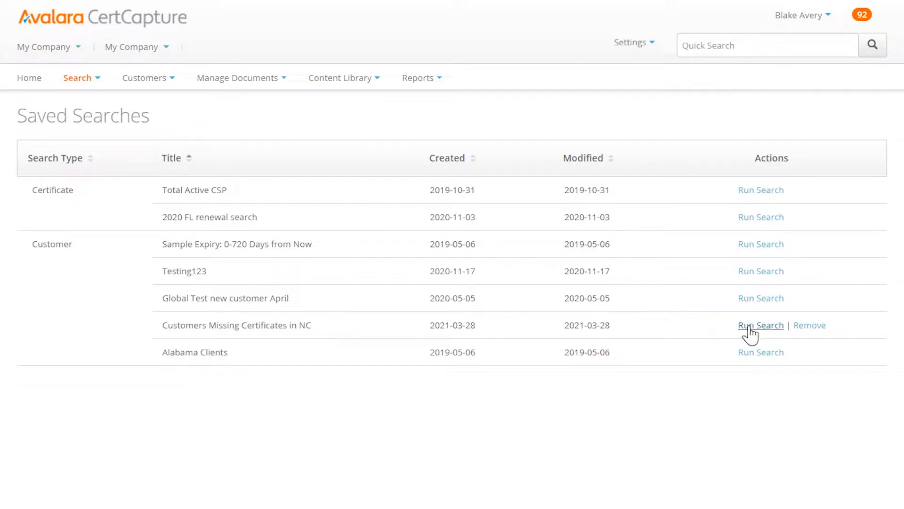
left_click(761, 325)
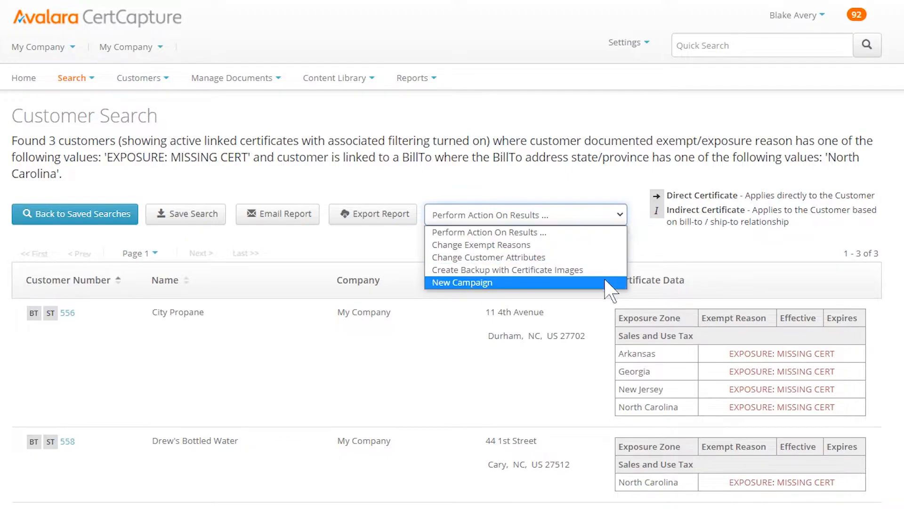
Step: Start a new campaign from the results and title it 'Customers missing certs'
left_click(461, 281)
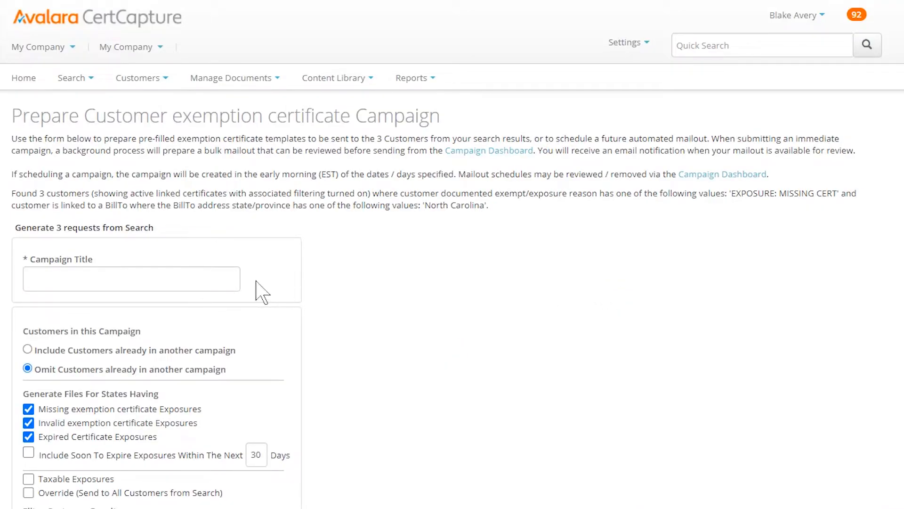
left_click(131, 279)
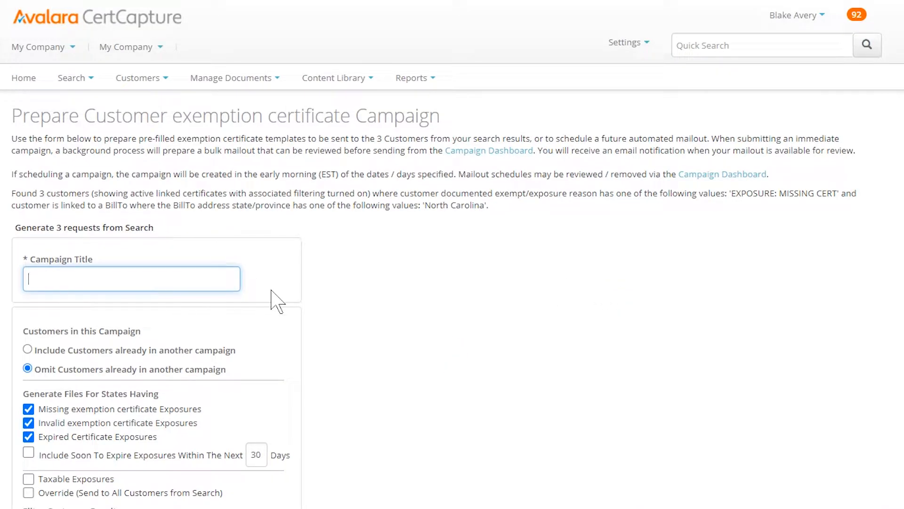
type("Customers missin")
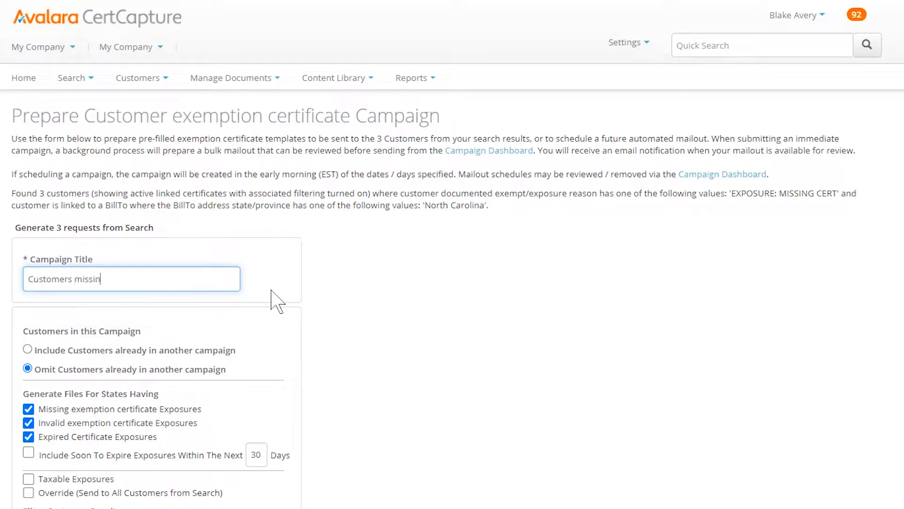
type("g certs")
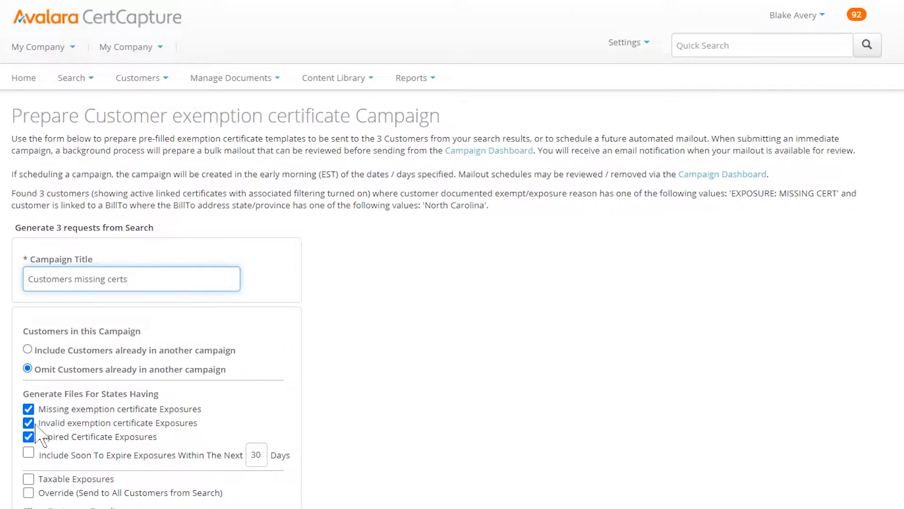
Step: Exclude invalid and expired exposures, include all exempt reasons, and prepare the campaign
left_click(28, 423)
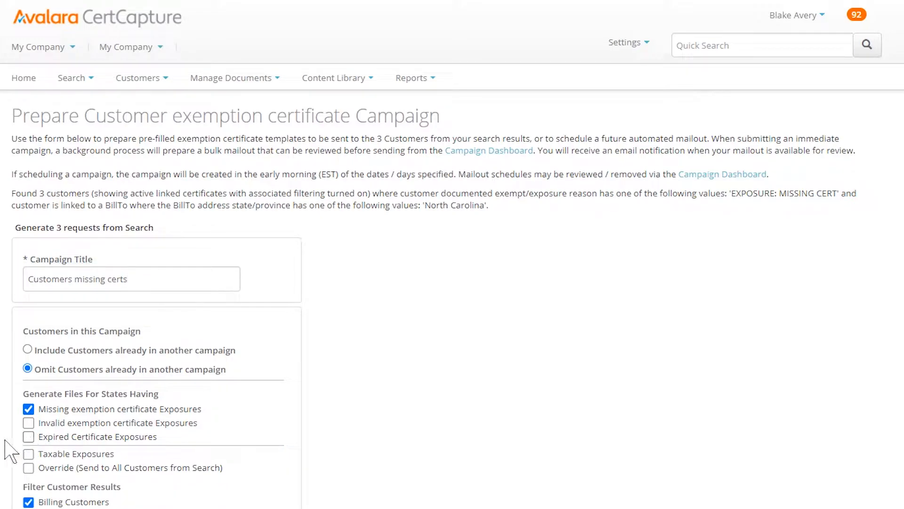
scroll("down", 3)
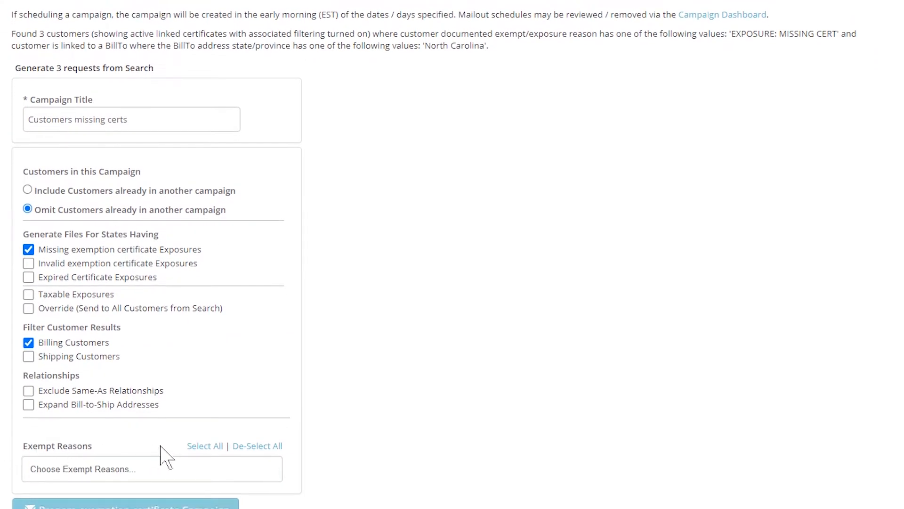
left_click(204, 445)
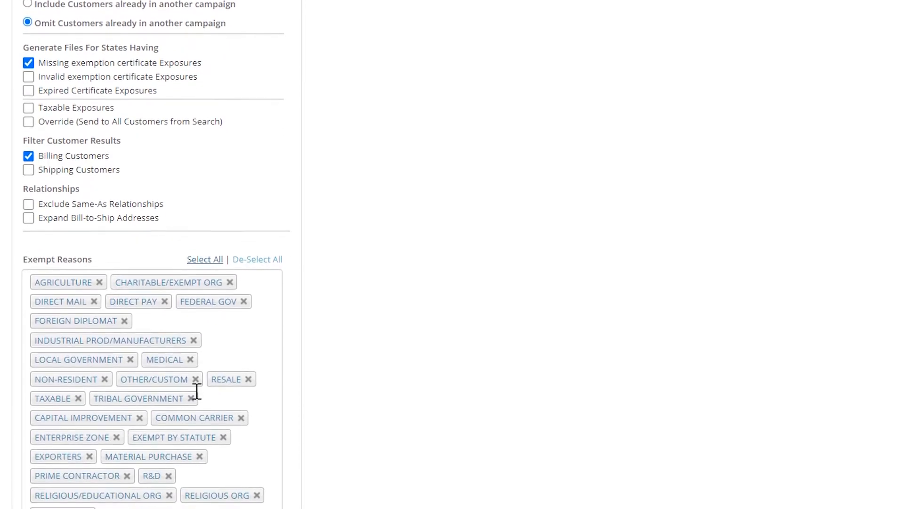
scroll("down", 3)
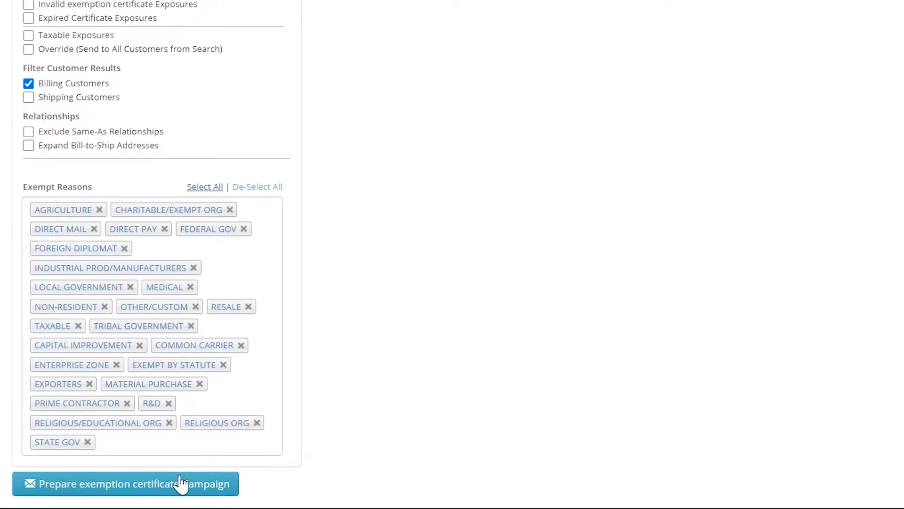
left_click(124, 483)
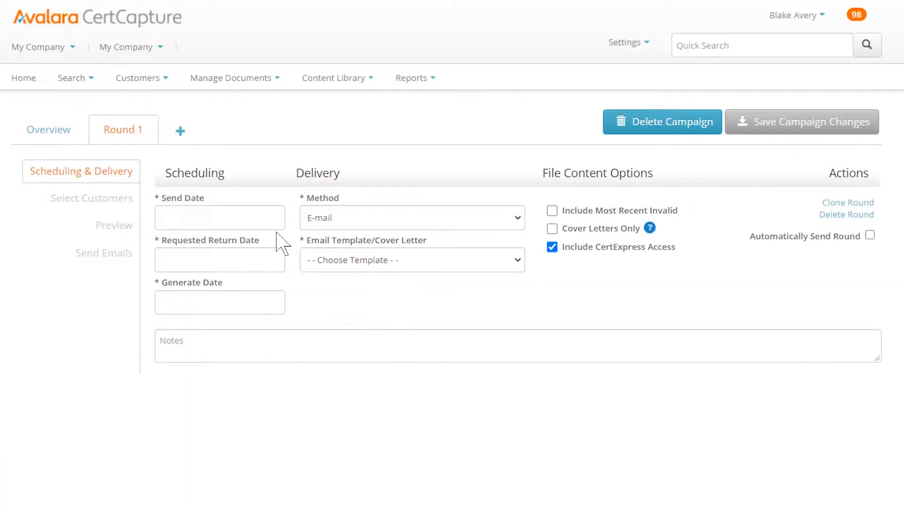
Step: Set Round 1 send date 2021-04-12, return date 2021-04-30, missing-certificate cover letter, and save
left_click(219, 218)
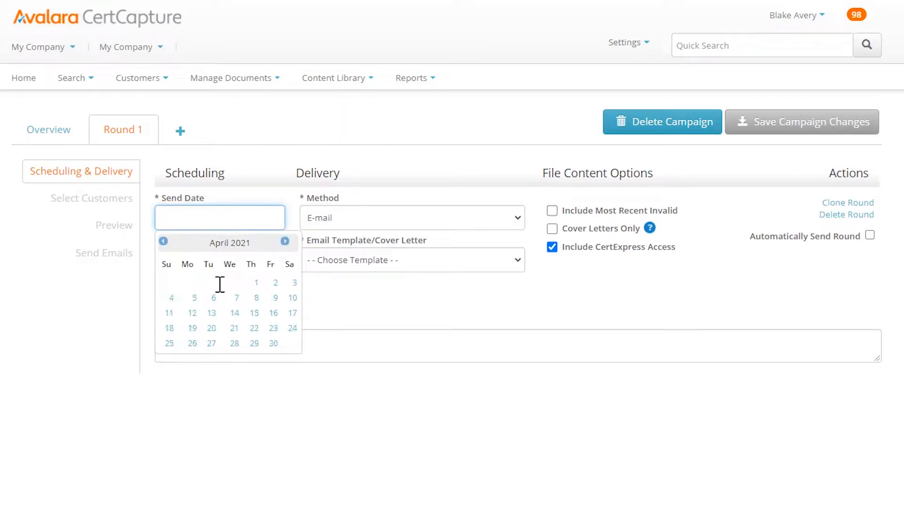
left_click(193, 313)
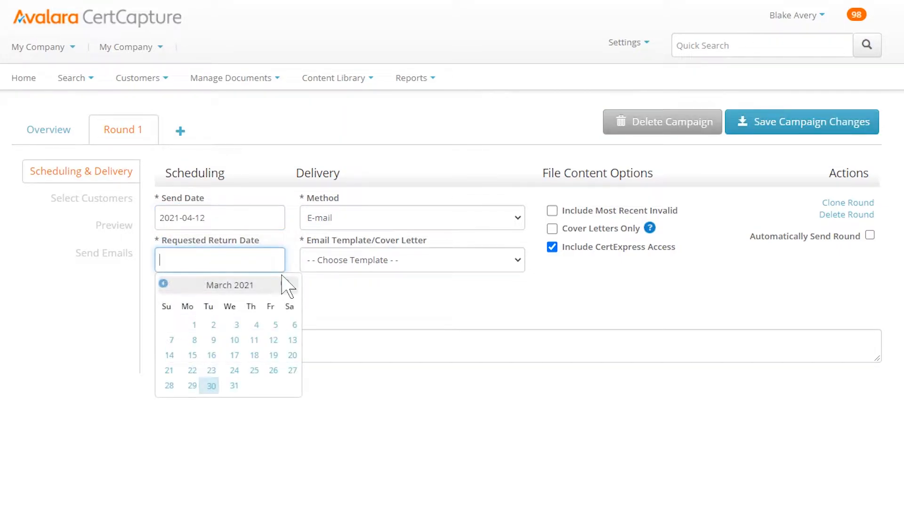
left_click(210, 385)
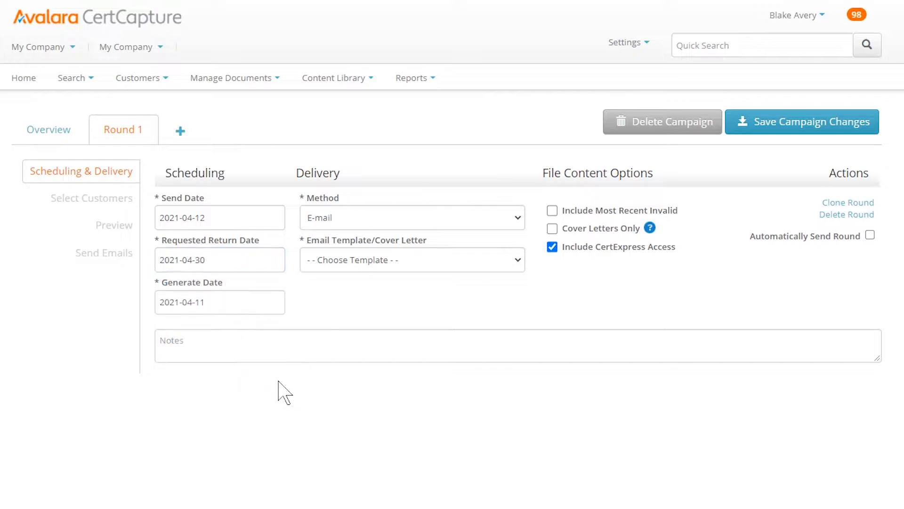
left_click(411, 218)
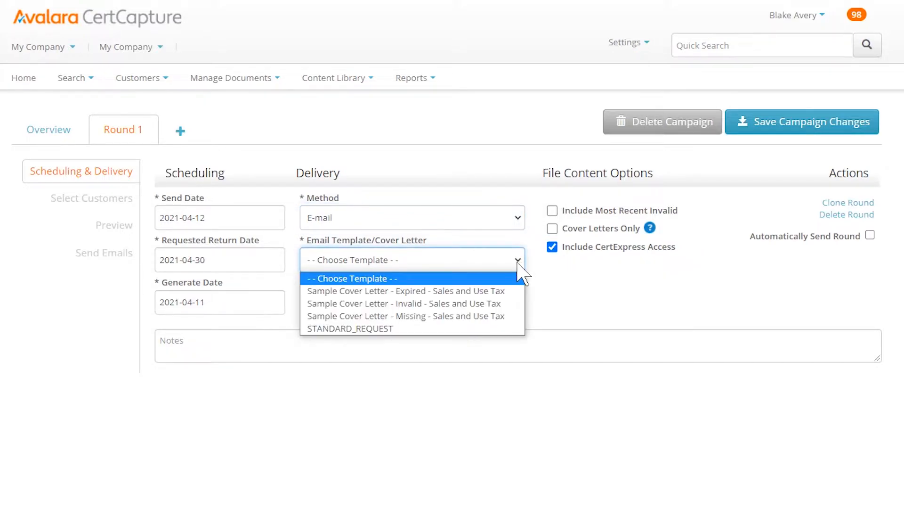
left_click(406, 316)
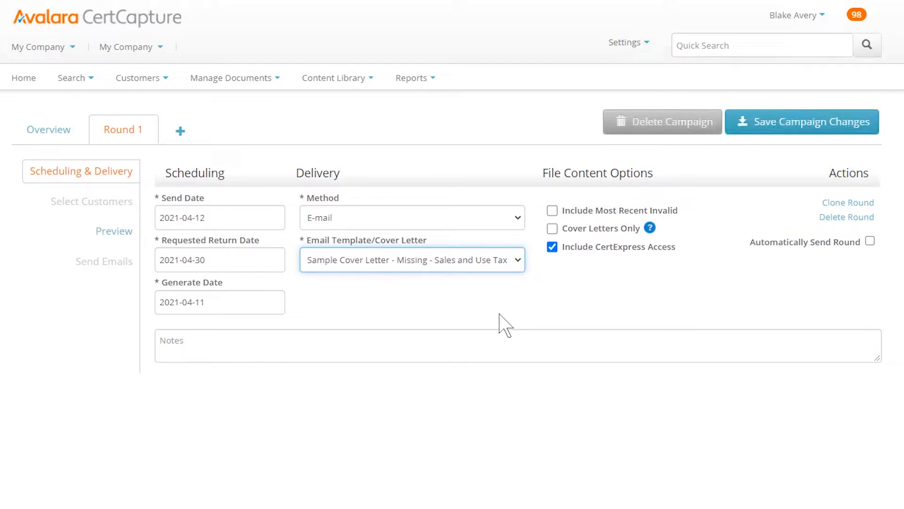
mouse_move(821, 127)
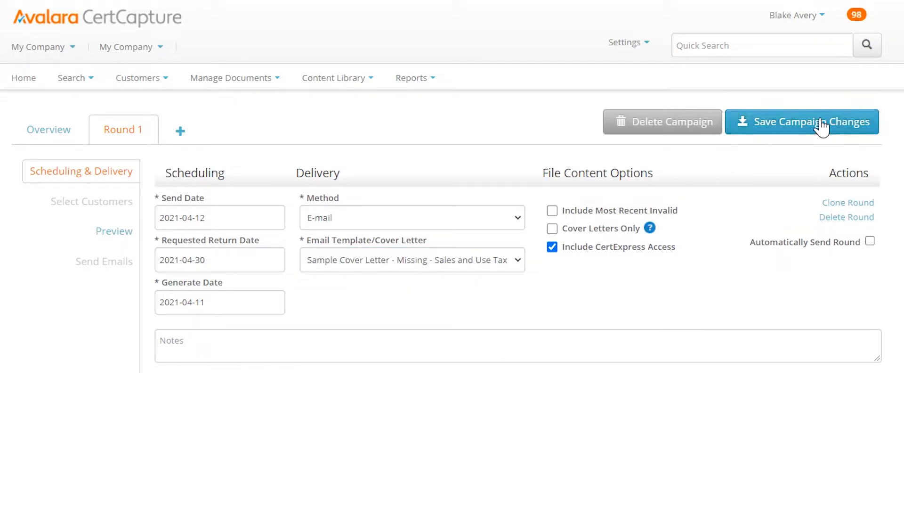
left_click(803, 122)
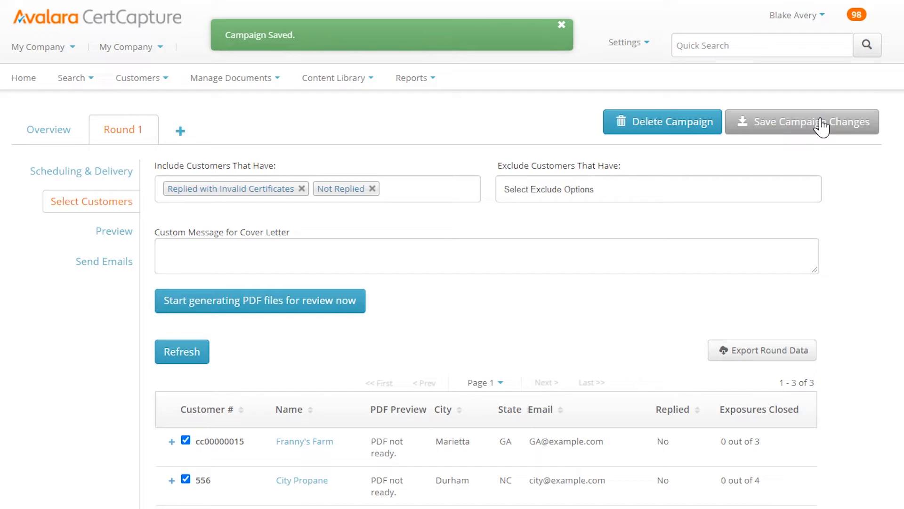
mouse_move(349, 177)
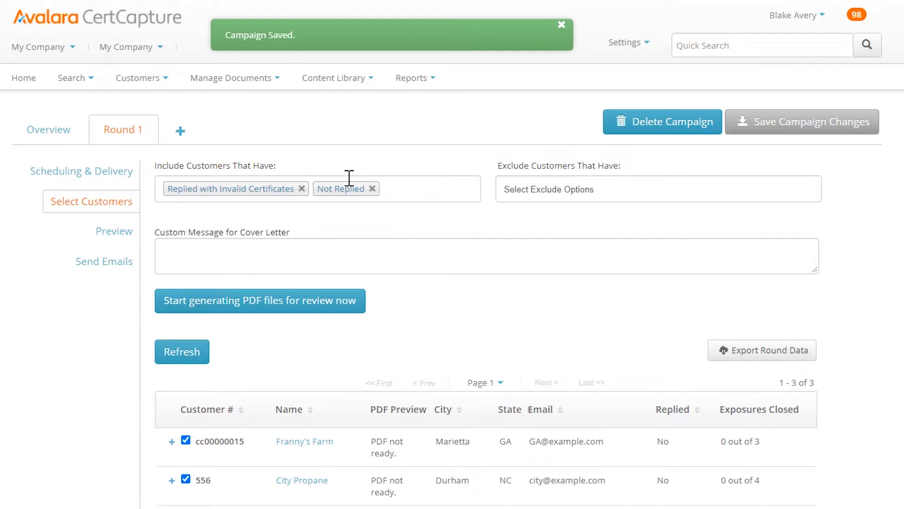
Step: Preview Round 1's cover letter as PDF and its email content, then move to Send Emails
left_click(114, 232)
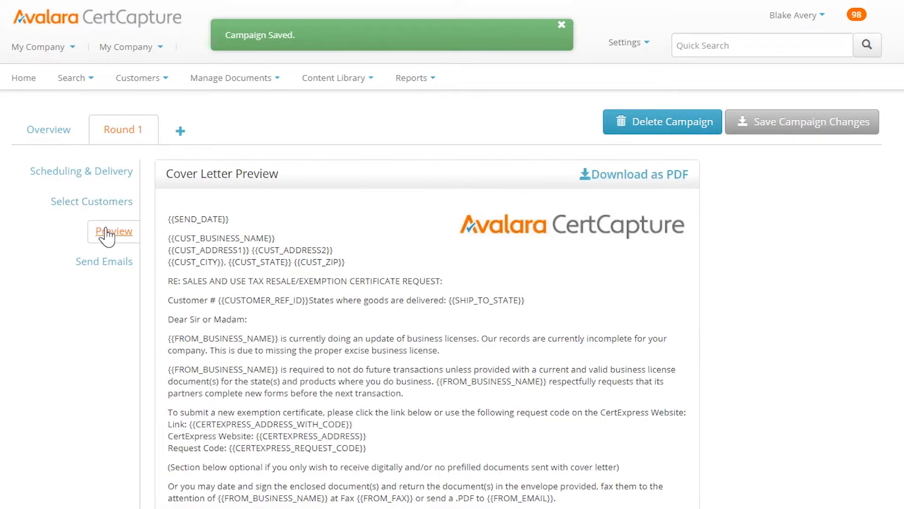
mouse_move(582, 199)
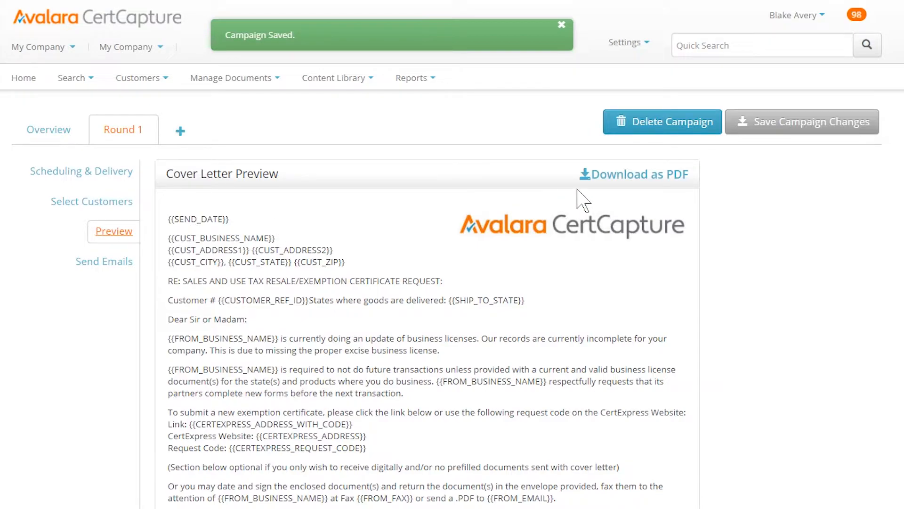
mouse_move(633, 174)
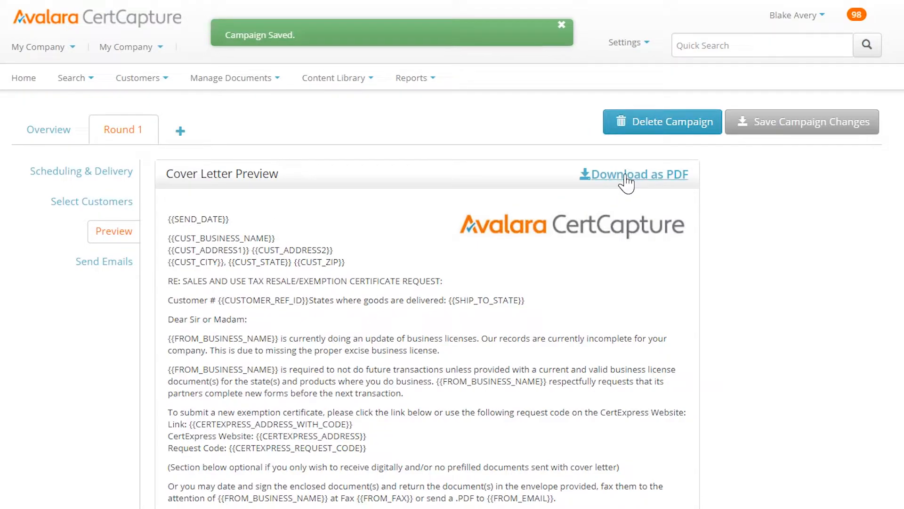
left_click(561, 24)
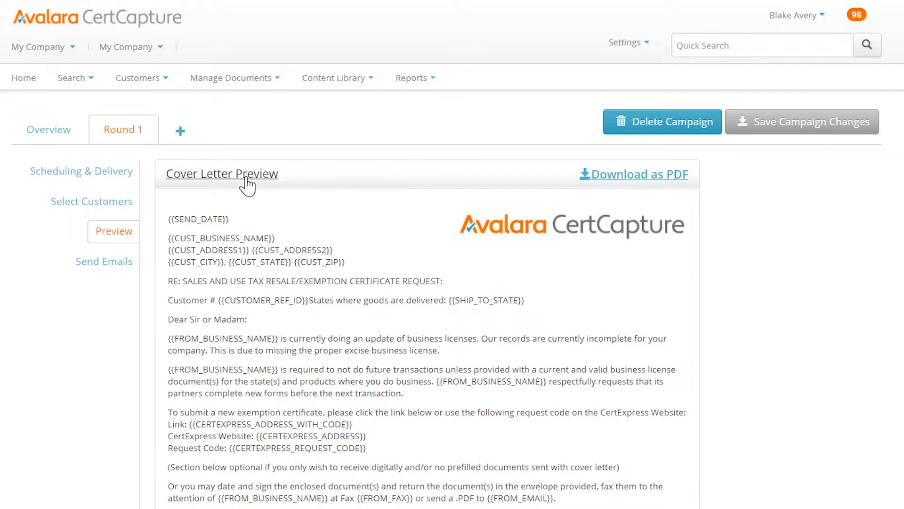
left_click(221, 173)
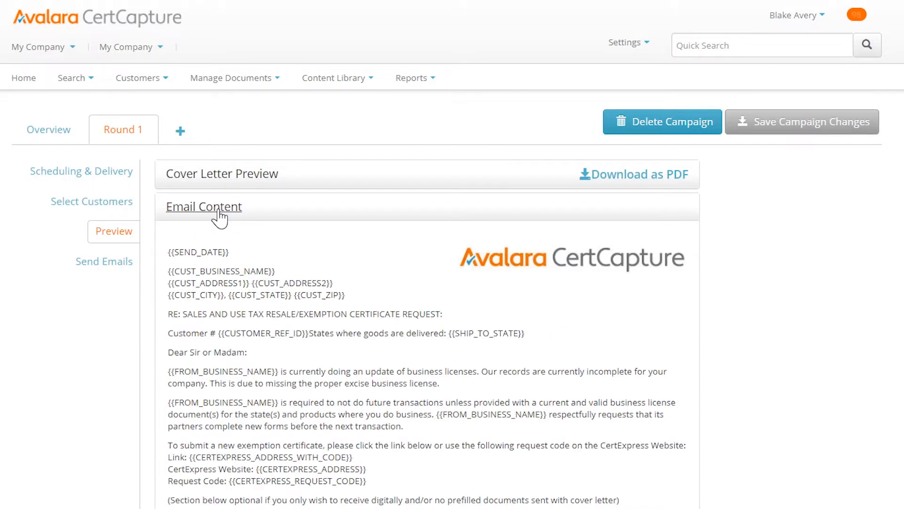
left_click(204, 206)
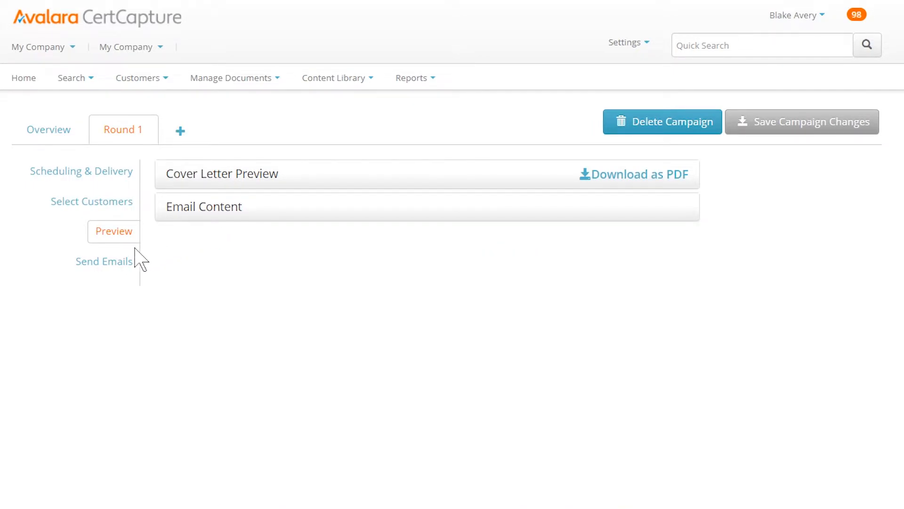
left_click(103, 261)
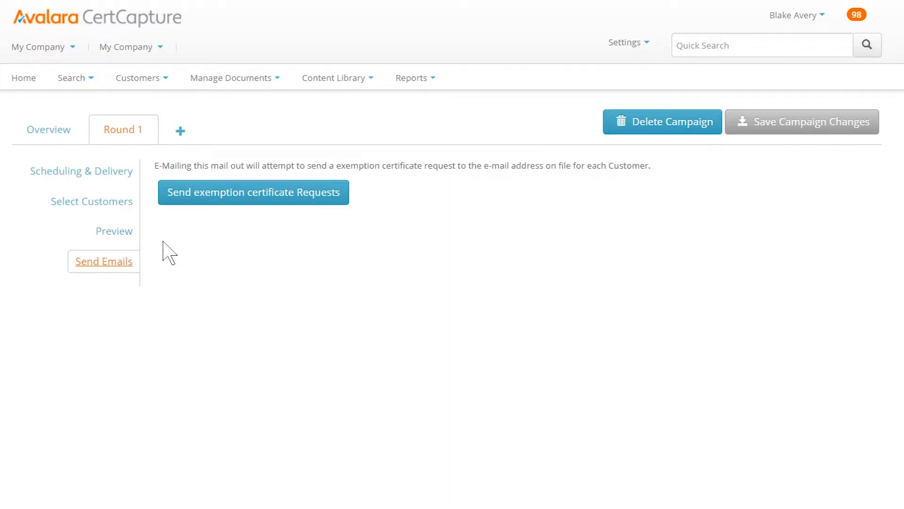
Step: Send Round 1's exemption certificate requests to all selected customers and return to Scheduling & Delivery
left_click(252, 192)
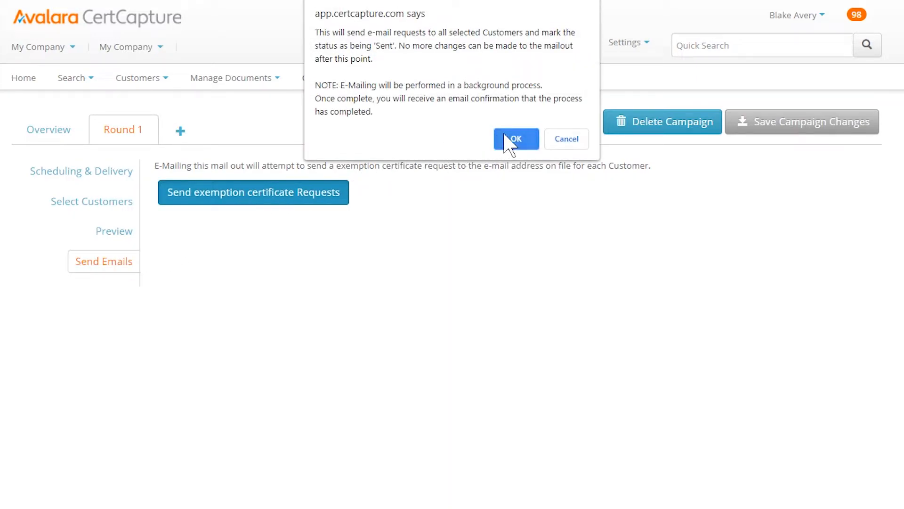
left_click(515, 139)
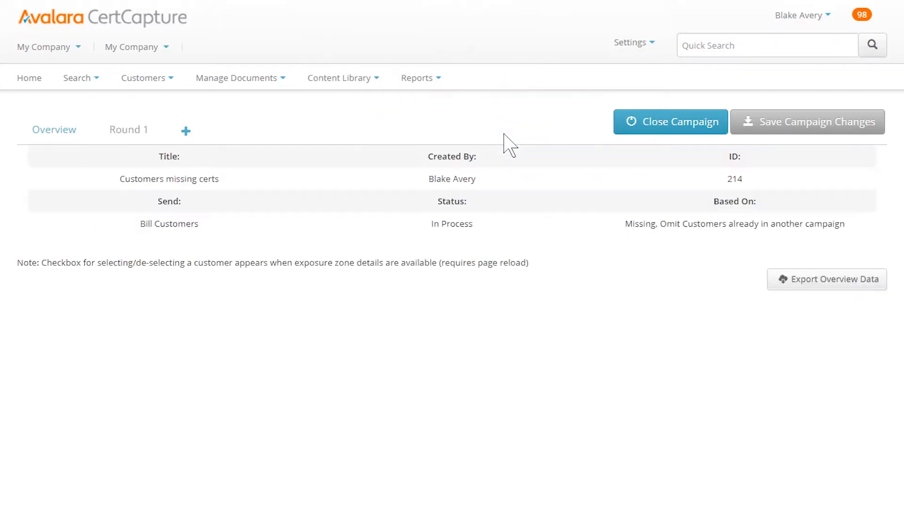
left_click(129, 129)
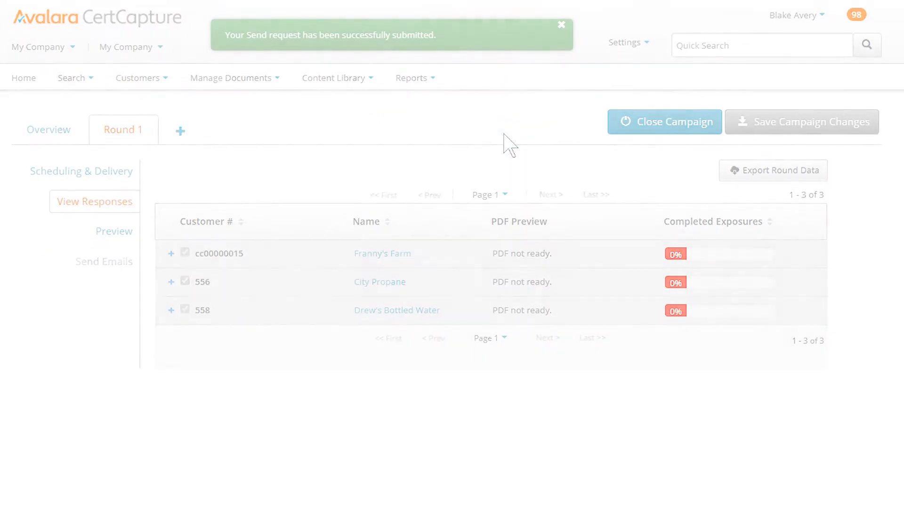
left_click(81, 171)
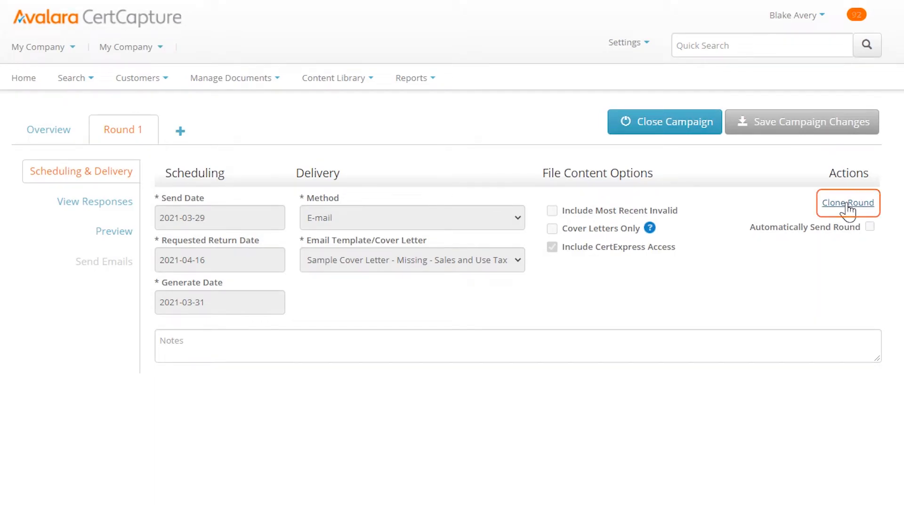
Step: Clone Round 1 into Round 2 and go to its Scheduling & Delivery settings
left_click(848, 202)
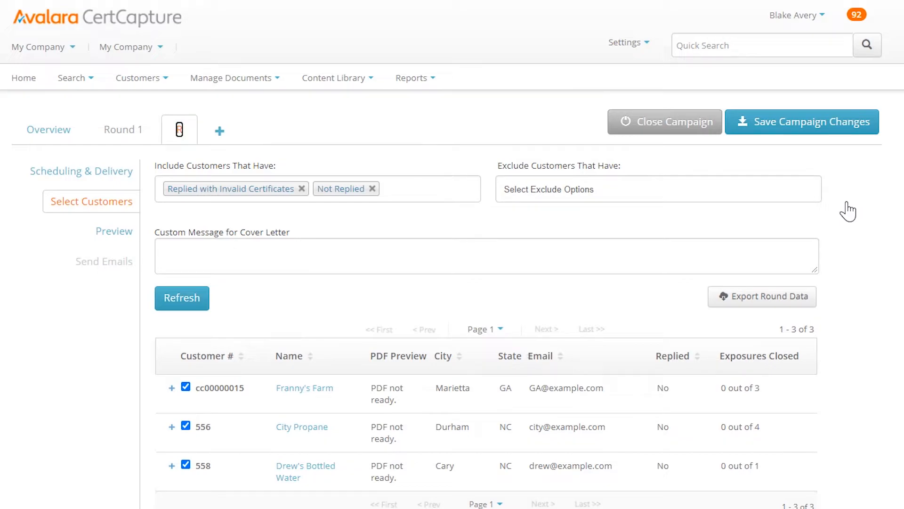
double_click(179, 129)
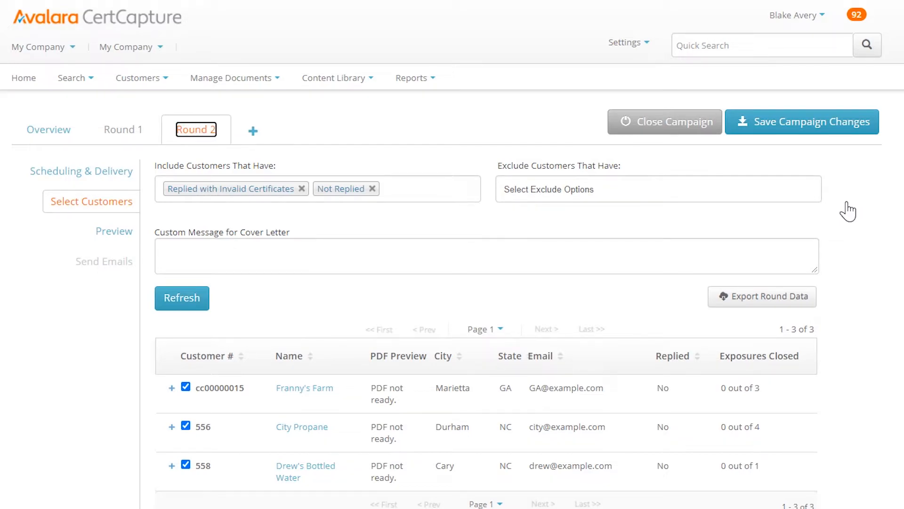
mouse_move(683, 200)
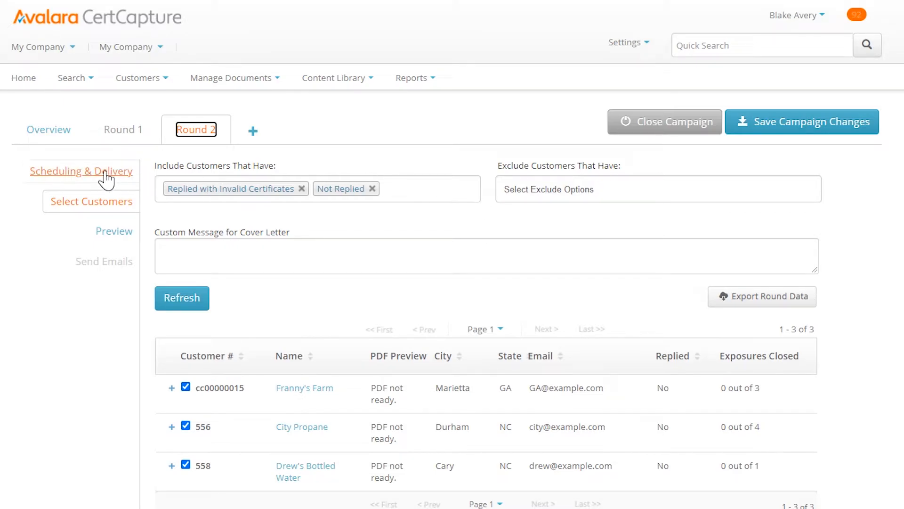
left_click(81, 171)
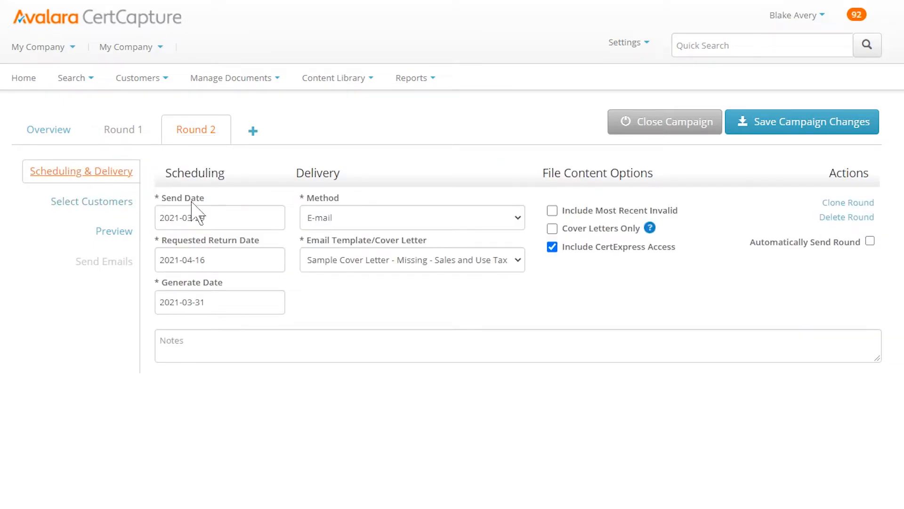
Step: Set Round 2 send date 2021-05-01, return date 2021-05-21, Postal Mail delivery, and save
left_click(220, 217)
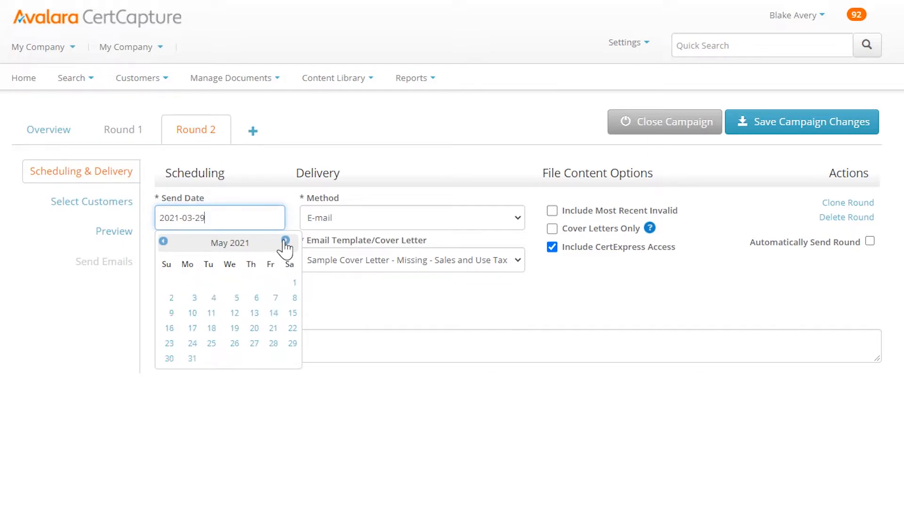
left_click(293, 282)
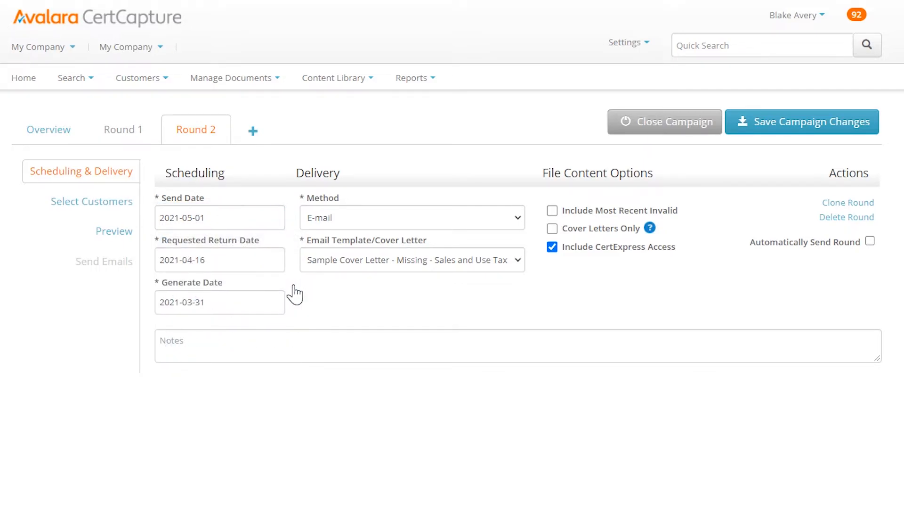
left_click(220, 259)
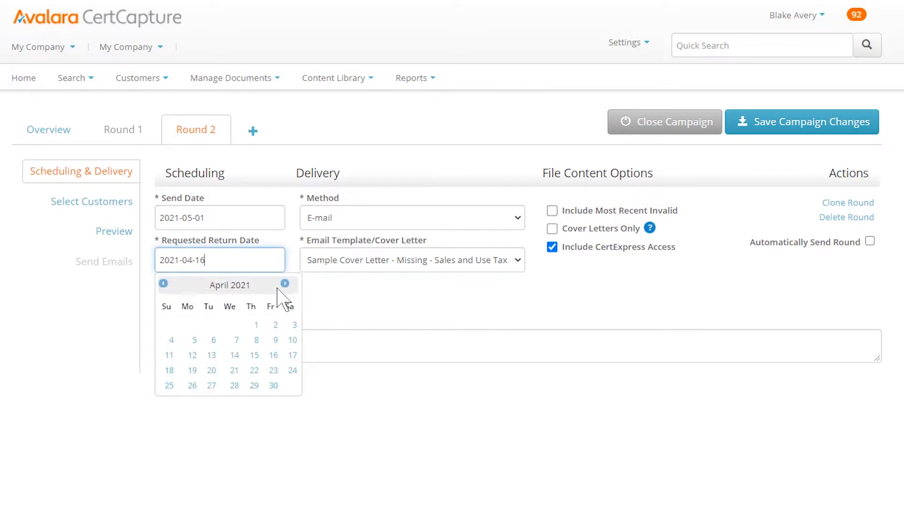
left_click(411, 218)
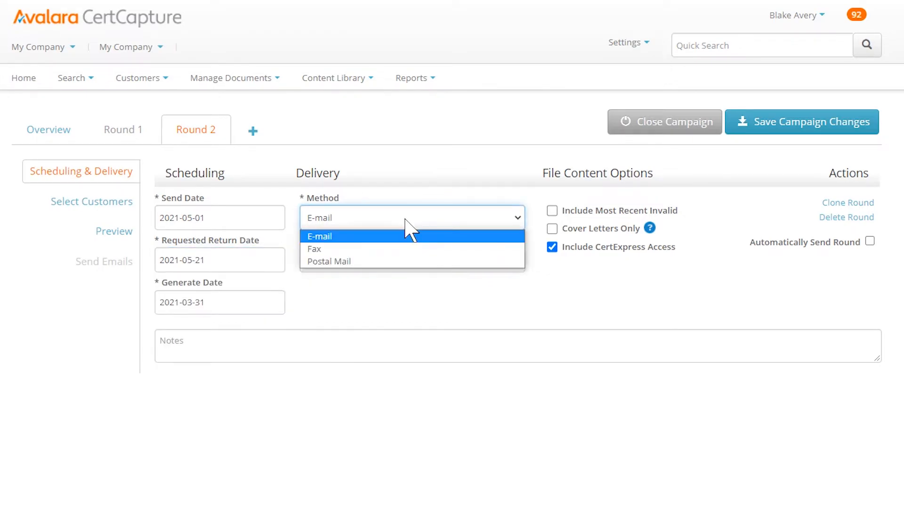
left_click(328, 261)
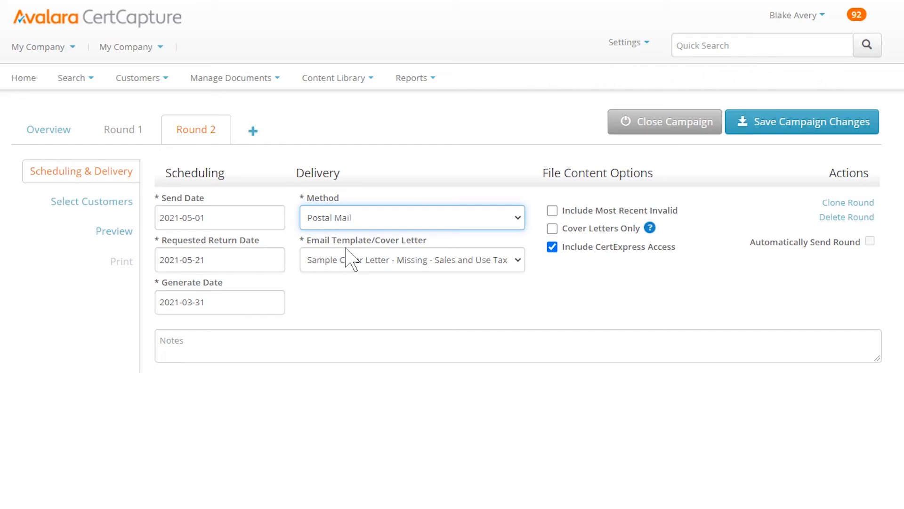
mouse_move(758, 127)
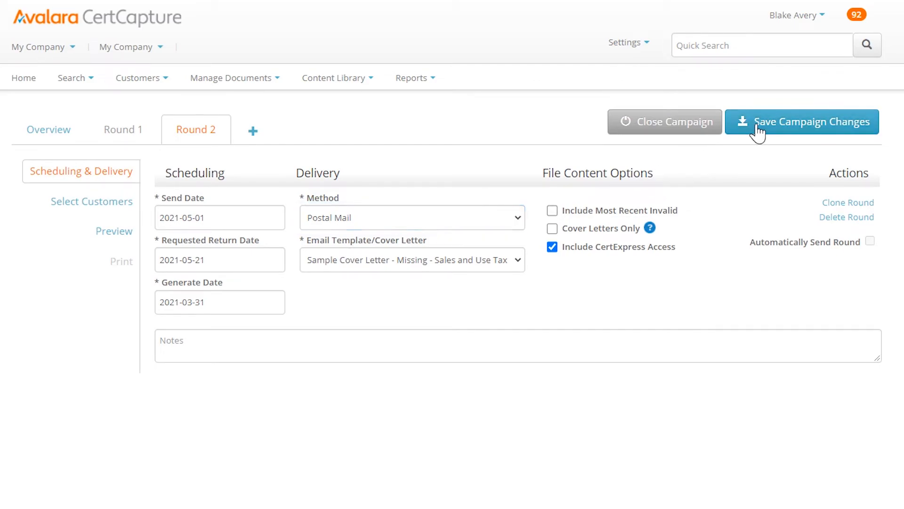
left_click(801, 122)
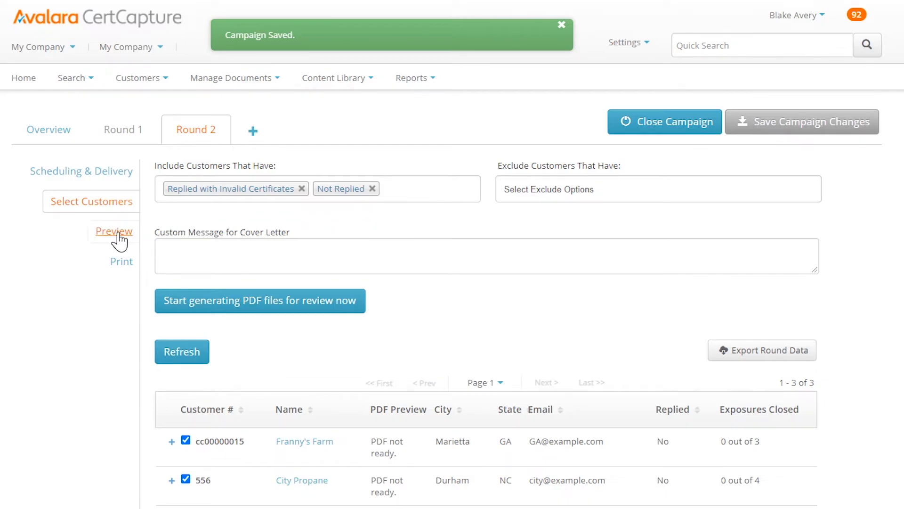
Step: Print Round 2's letters as 'PDF - 1 Merged File' and return to Round 1's responses
left_click(114, 231)
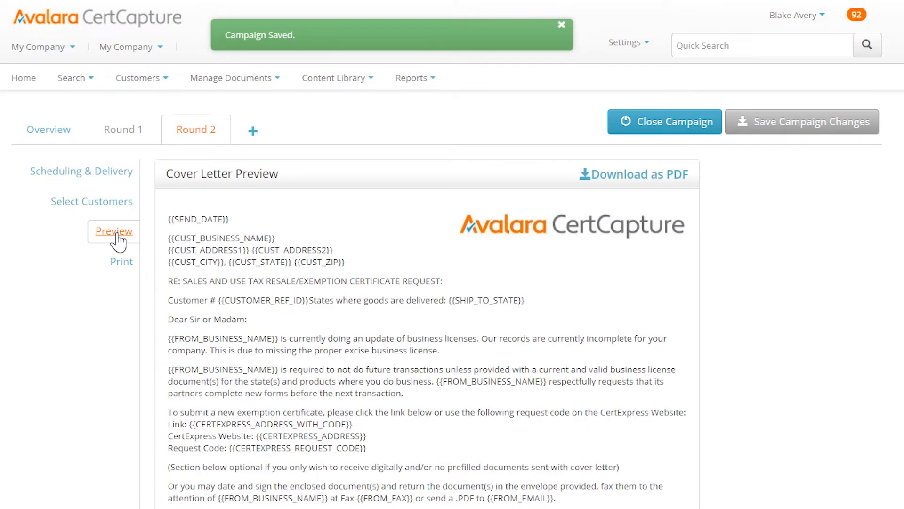
left_click(122, 261)
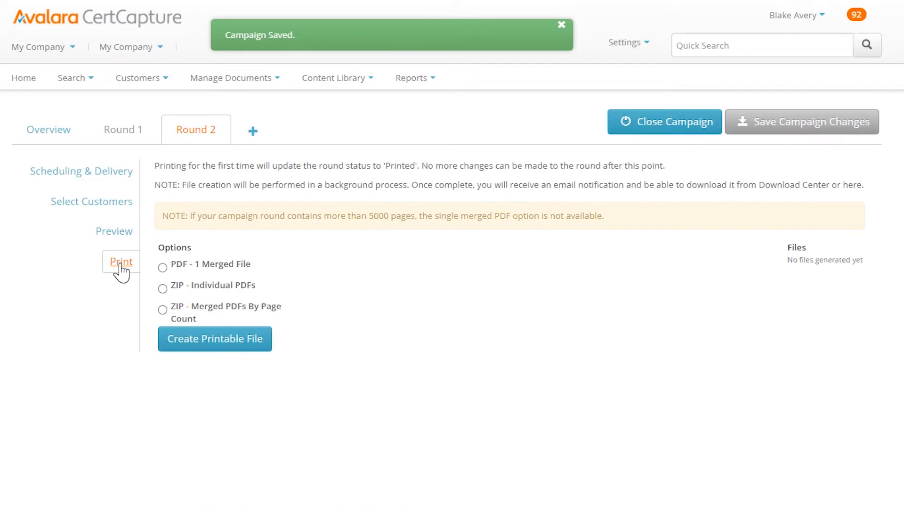
left_click(163, 266)
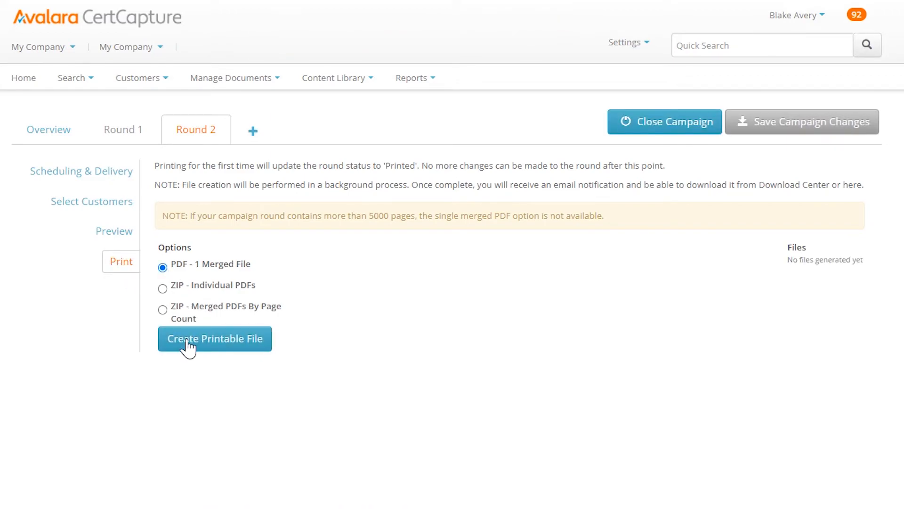
left_click(214, 338)
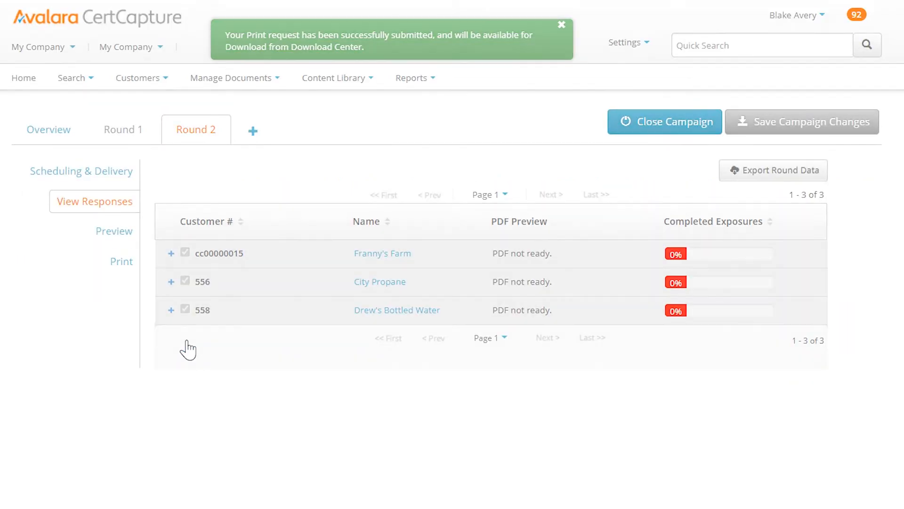
left_click(122, 129)
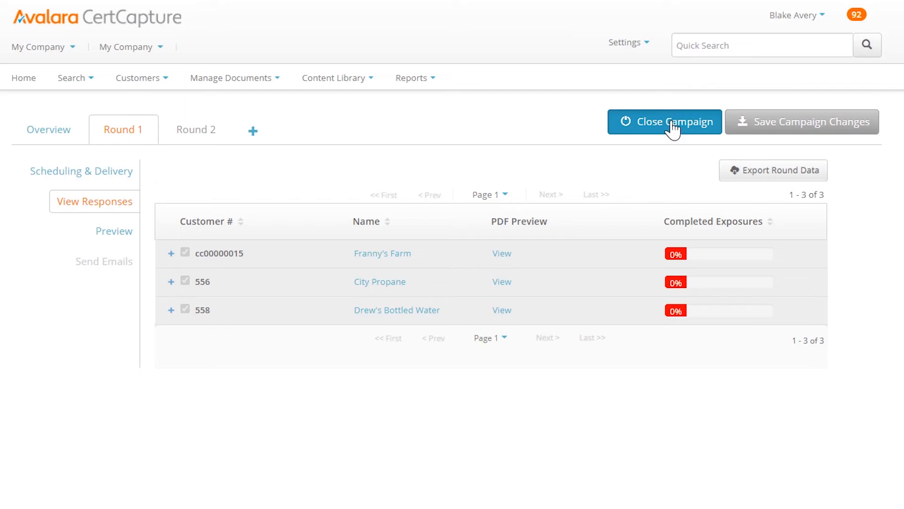